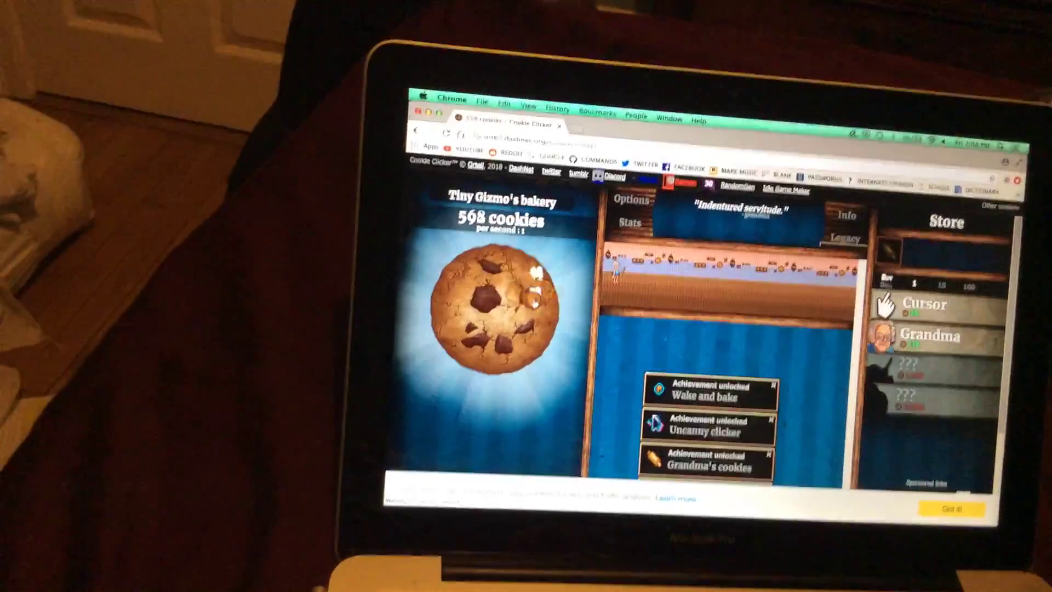
- Bake cookies on the big cookie to push the total toward 568
left_click(470, 315)
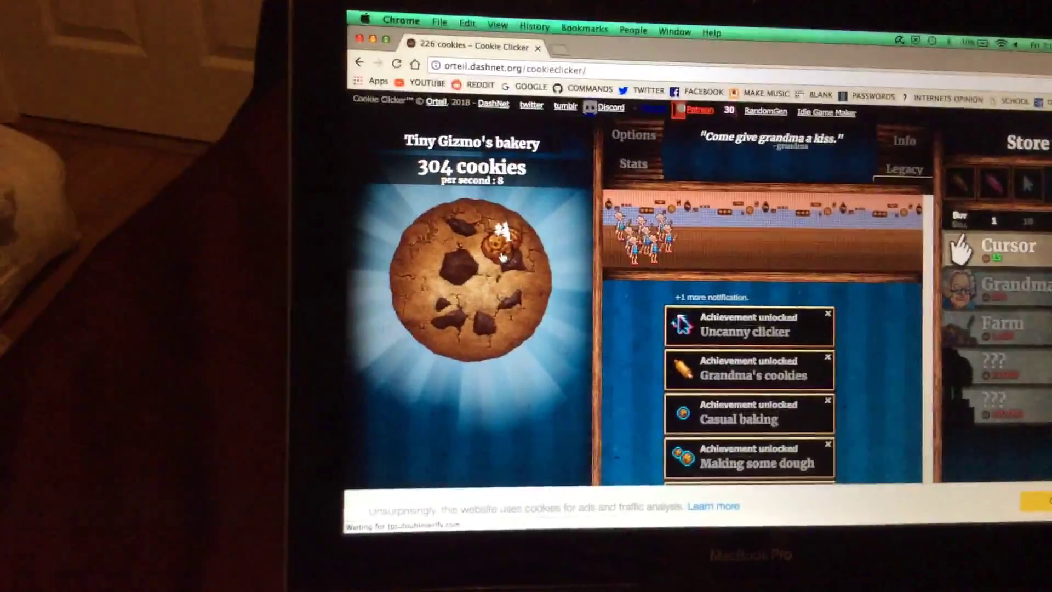
- Bake more cookies to reach 454 at 8 per second after buying grandmas
left_click(470, 268)
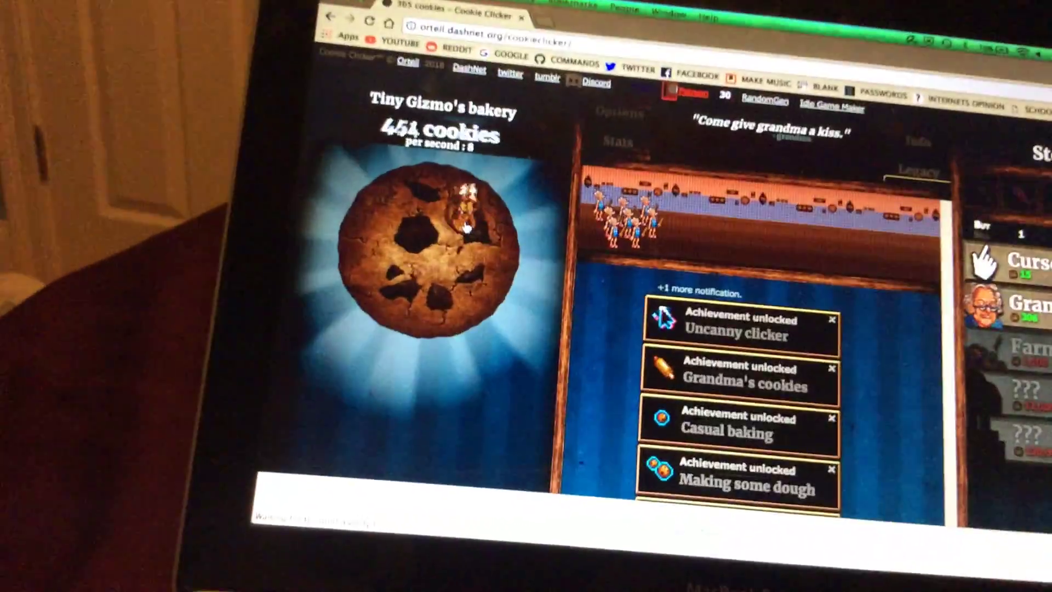